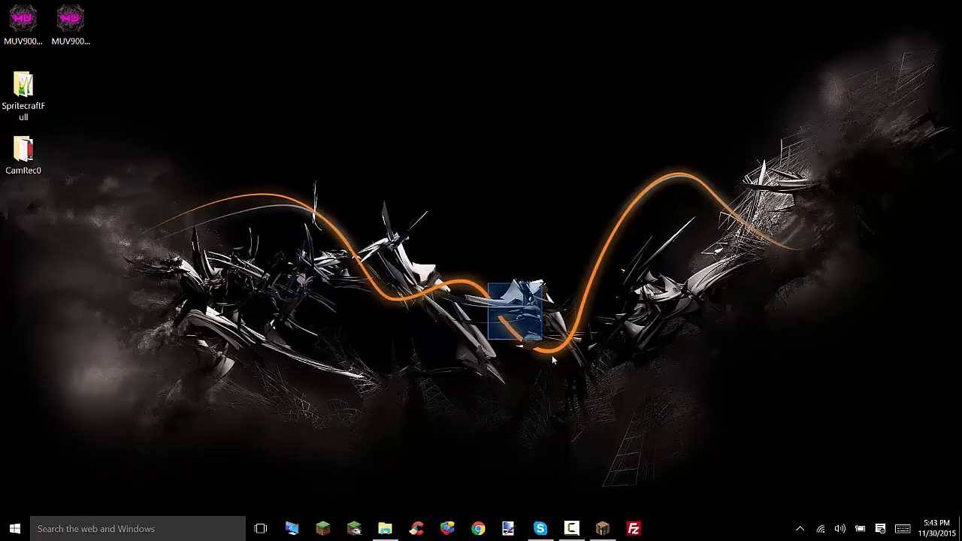
# - Launch paint.net from the taskbar to get a blank 800×600 image
pyautogui.moveTo(516, 311); pyautogui.dragTo(187, 349)
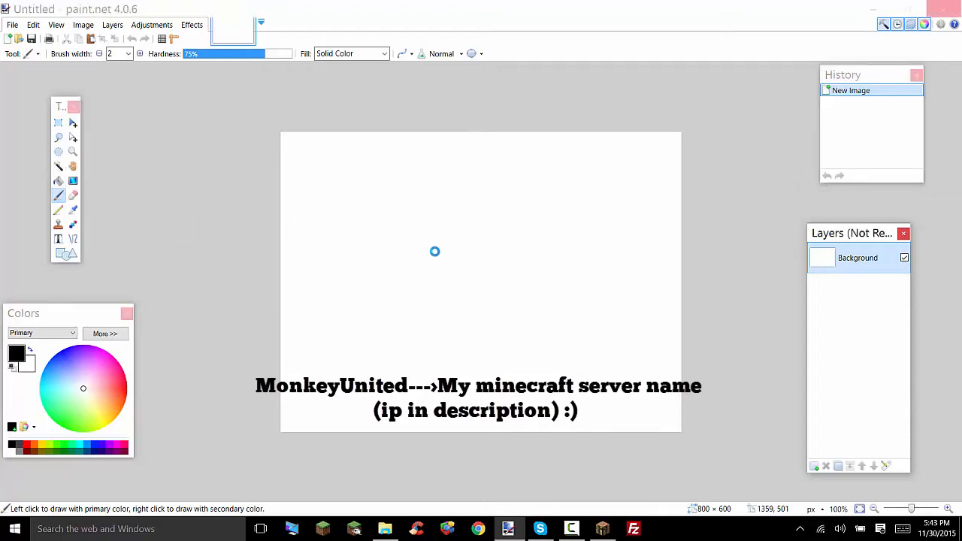
# - Build the purple gradient MONKEY UNITED logo and save it as 'MonkeyUntied' PNG
pyautogui.click(58, 166)
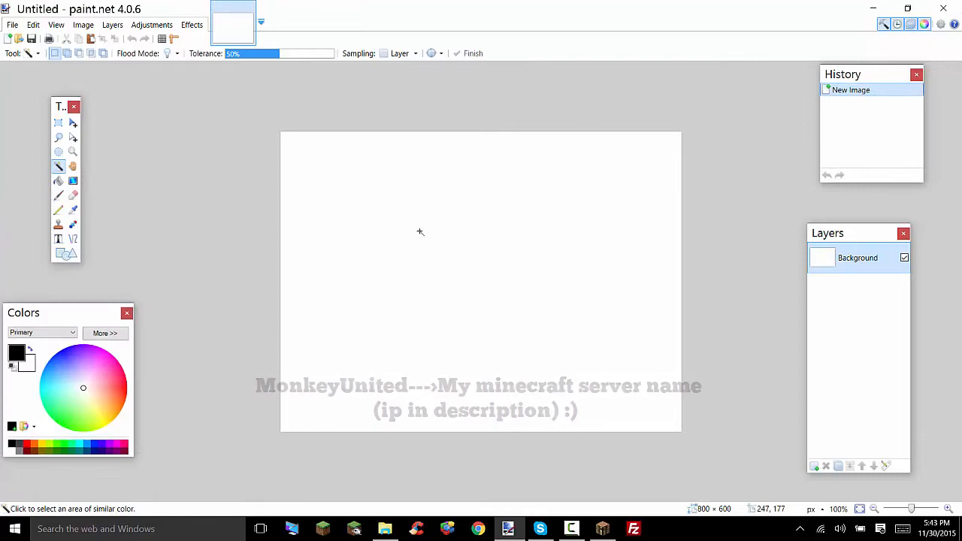
pyautogui.press('Delete')
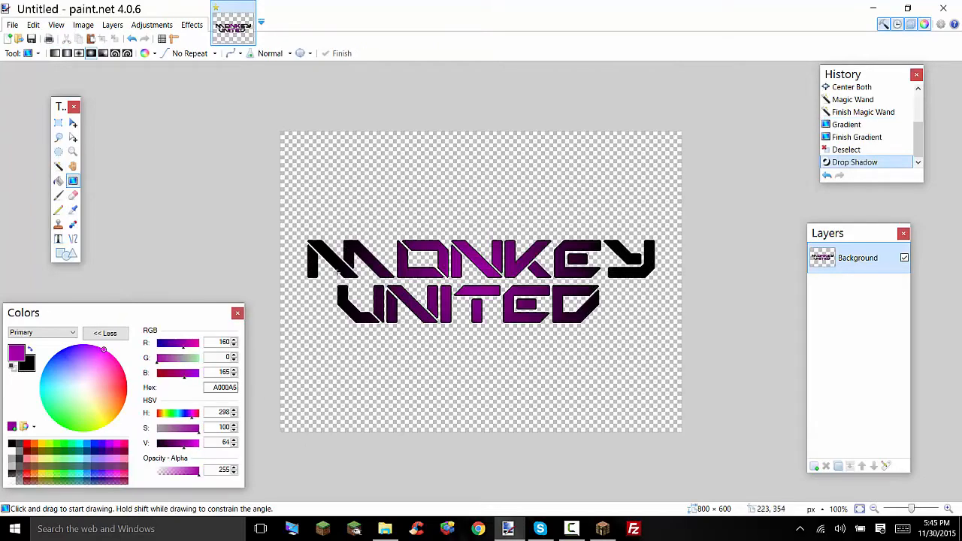
pyautogui.moveTo(458, 330)
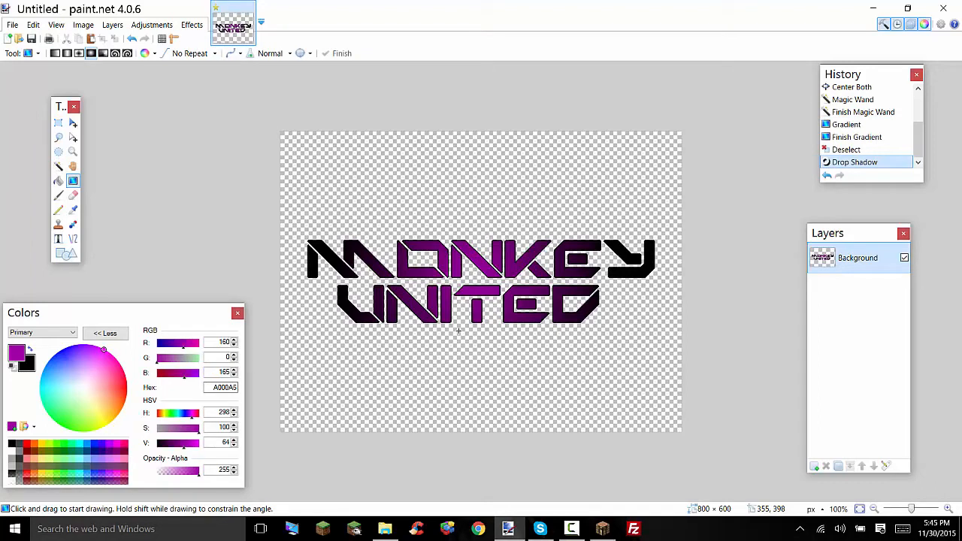
pyautogui.moveTo(466, 337)
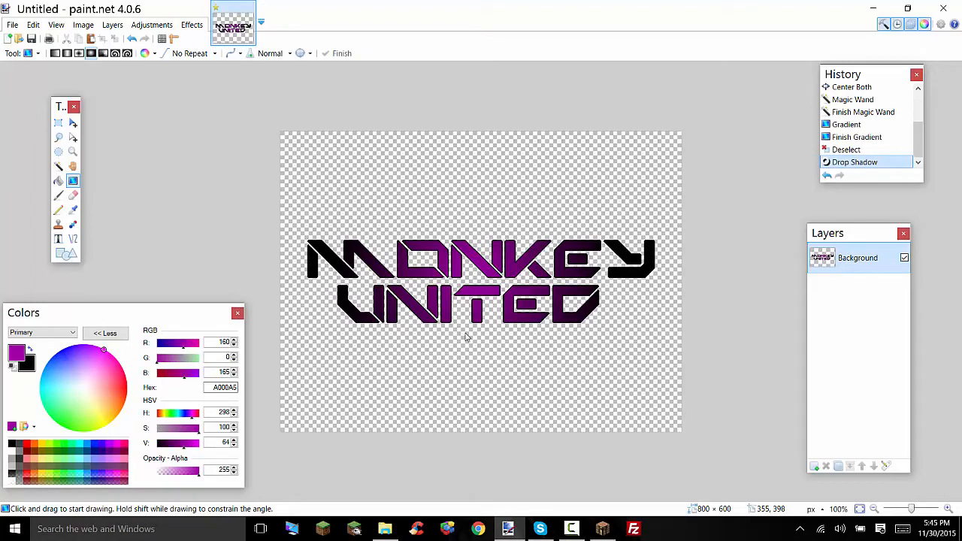
pyautogui.press('ctrl+s')
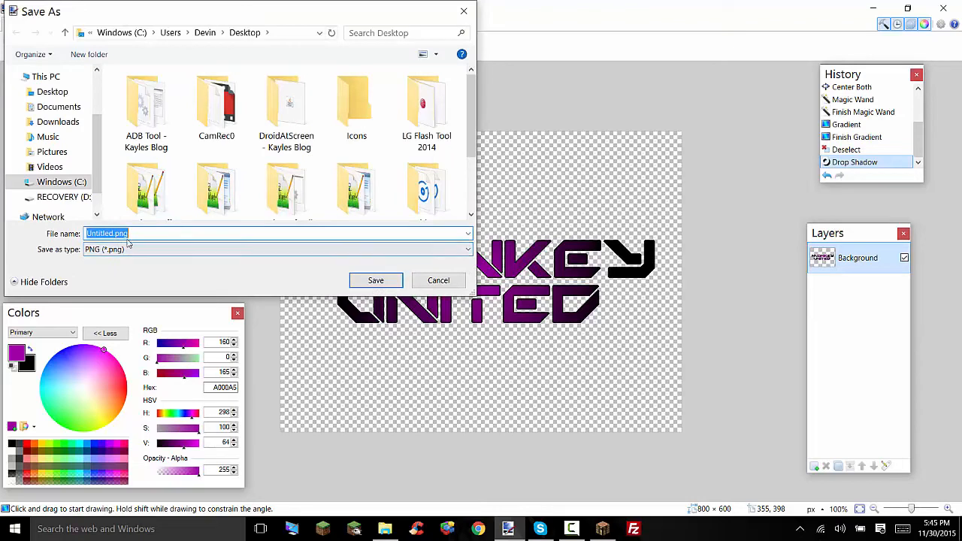
pyautogui.write('M')
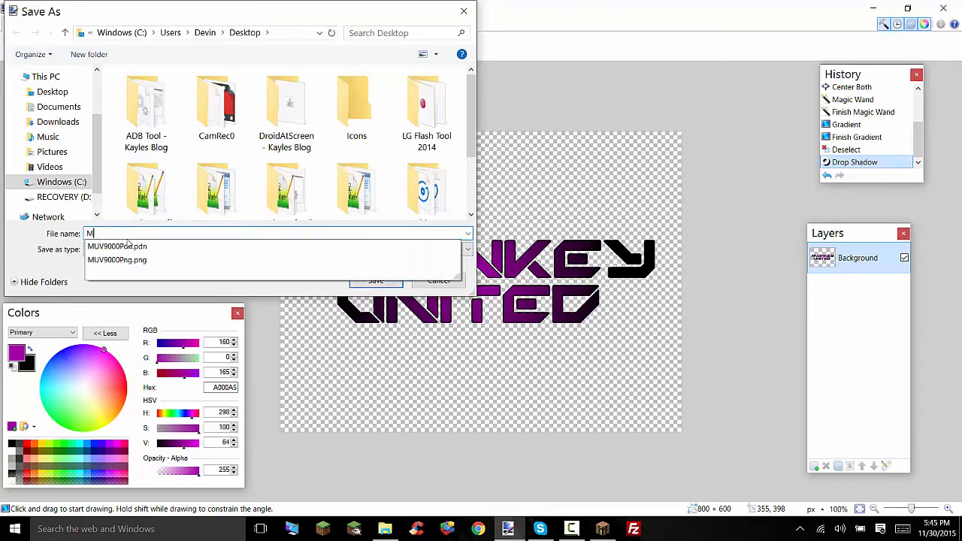
pyautogui.write('onkeyUntiedName.')
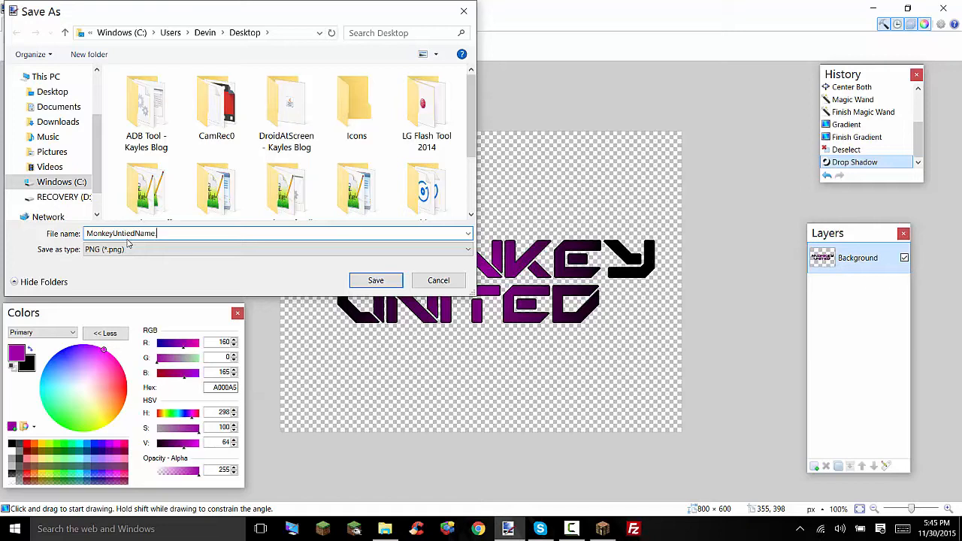
pyautogui.click(438, 280)
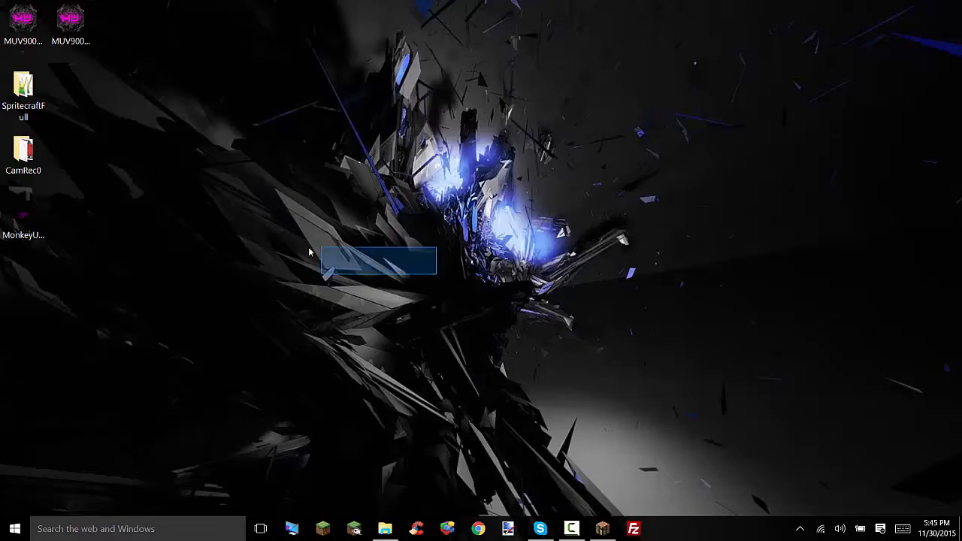
# - Run RunSpritecraftFull.bat from the SpritecraftFull folder to start Spritecraft
pyautogui.moveTo(24, 86); pyautogui.dragTo(357, 157)
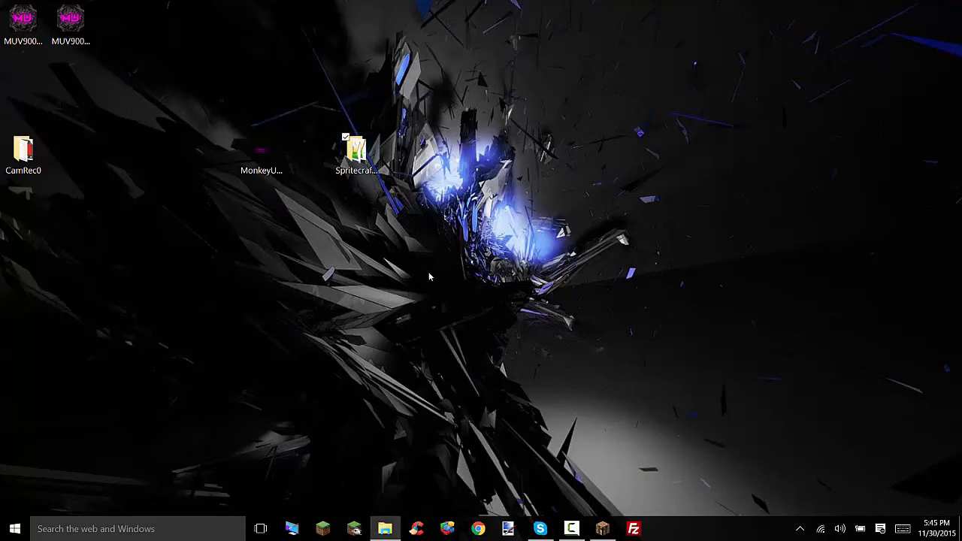
pyautogui.moveTo(494, 114)
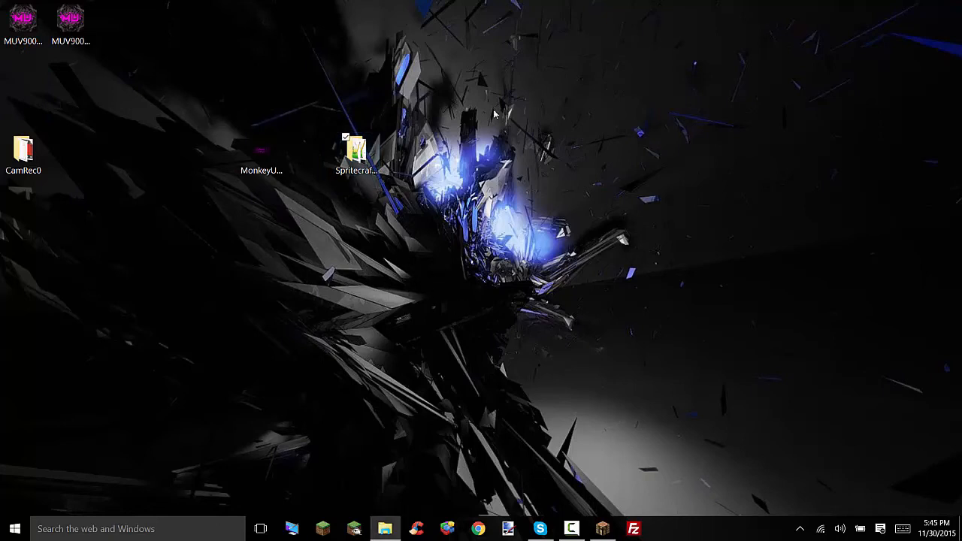
pyautogui.click(385, 528)
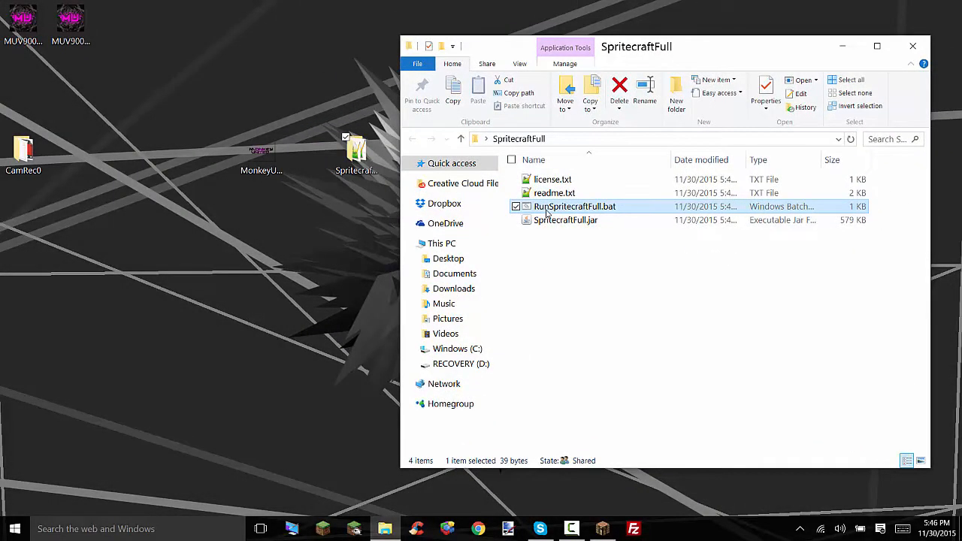
pyautogui.doubleClick(575, 205)
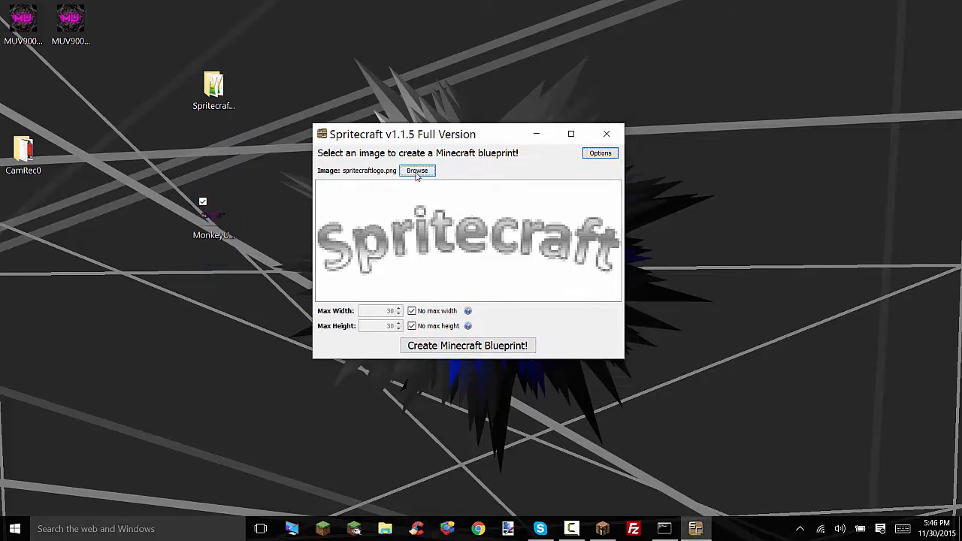
# - Load MonkeyUntiedName.png from the Desktop and turn off the no-max width limit
pyautogui.click(417, 171)
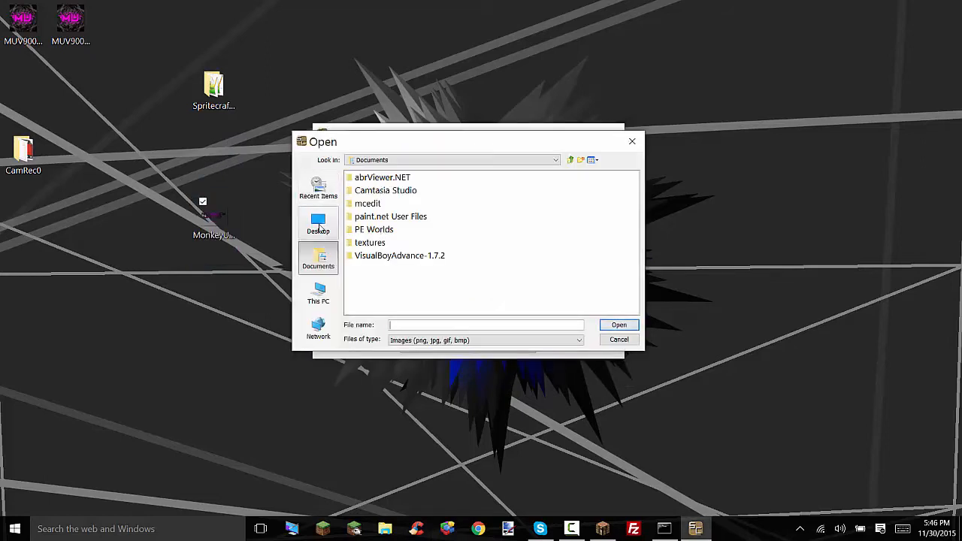
pyautogui.click(318, 222)
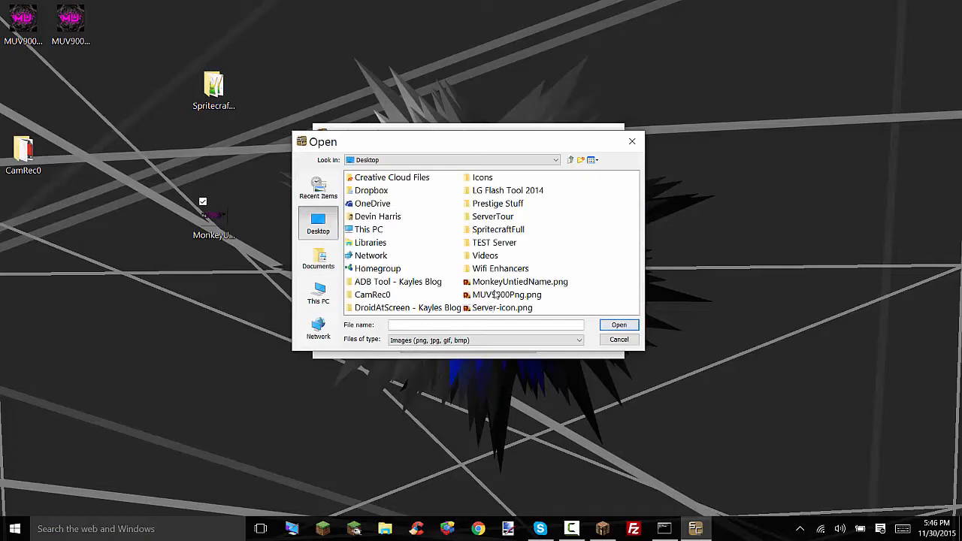
pyautogui.click(618, 325)
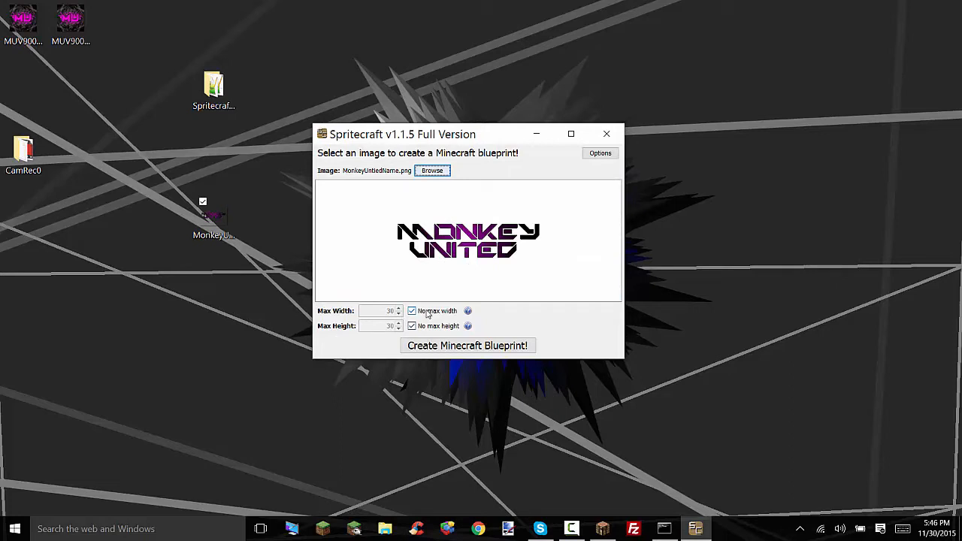
pyautogui.click(412, 310)
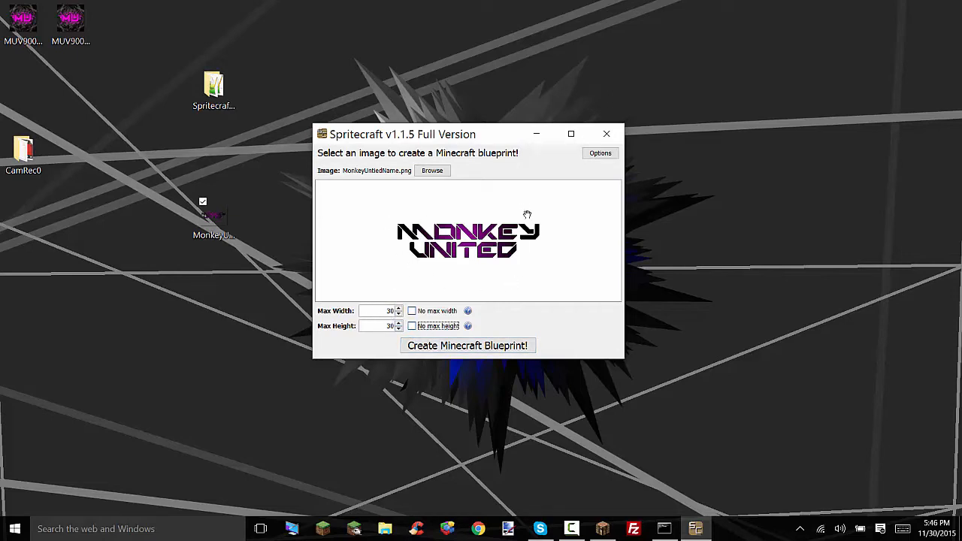
pyautogui.moveTo(426, 310)
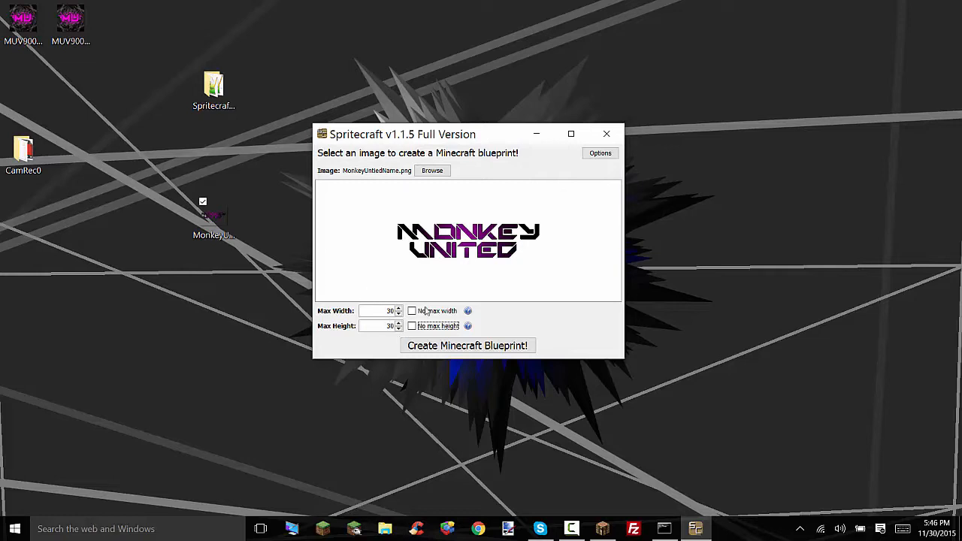
# - Generate the logo blueprint, then set the size to 200 × 200 and regenerate
pyautogui.click(467, 345)
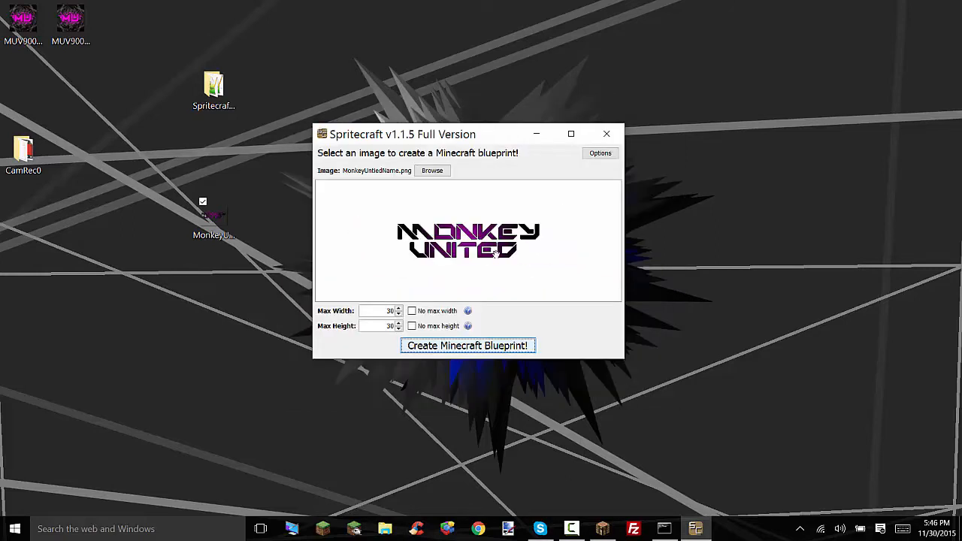
pyautogui.click(378, 310)
pyautogui.write('100')
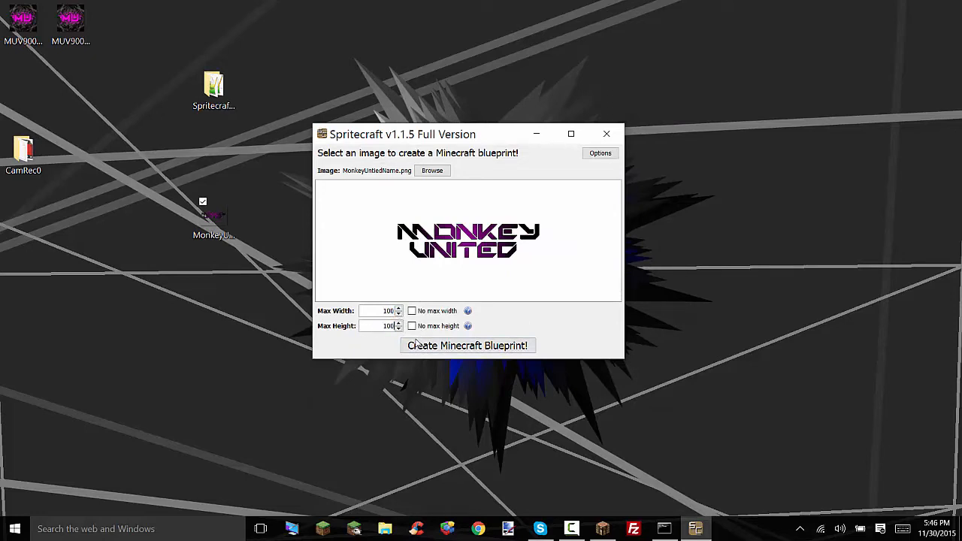
pyautogui.click(466, 345)
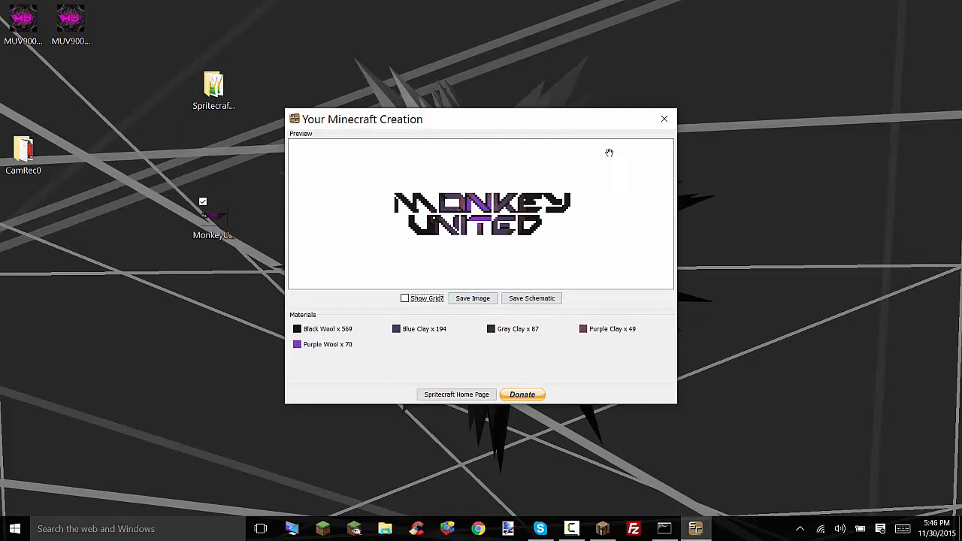
pyautogui.moveTo(648, 151)
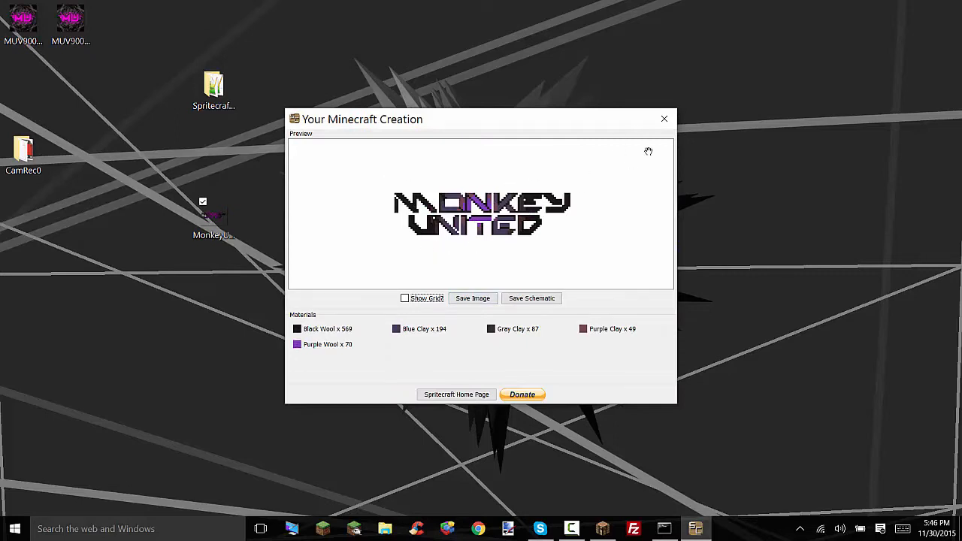
pyautogui.click(663, 118)
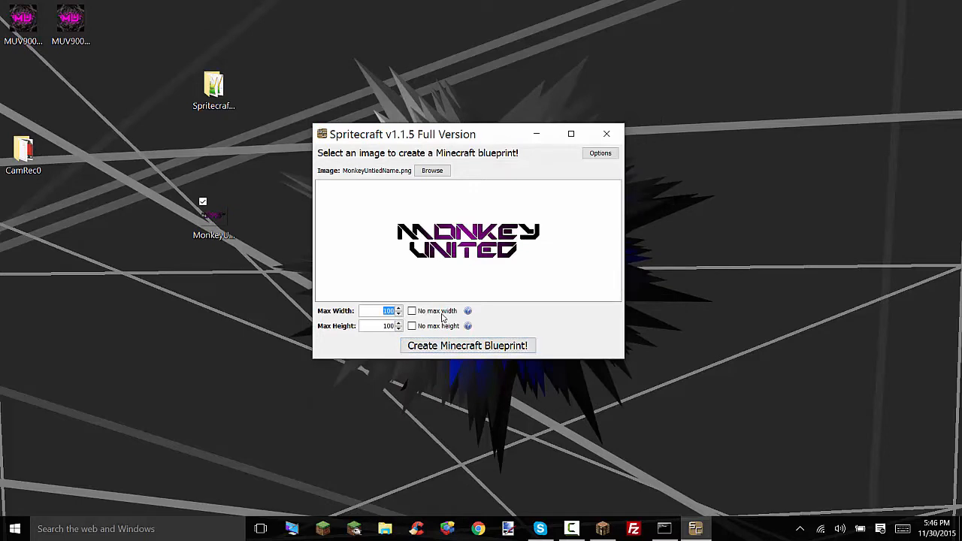
pyautogui.write('200')
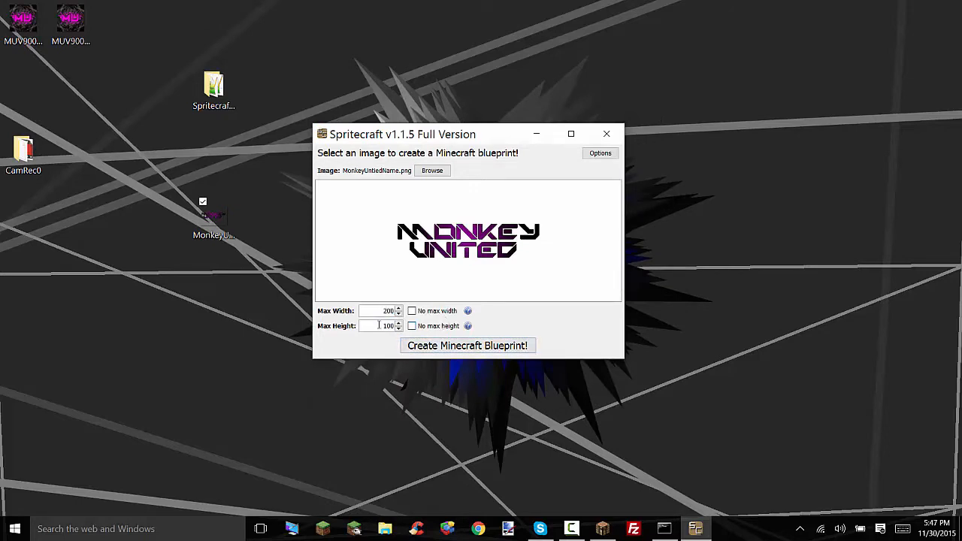
pyautogui.write('200')
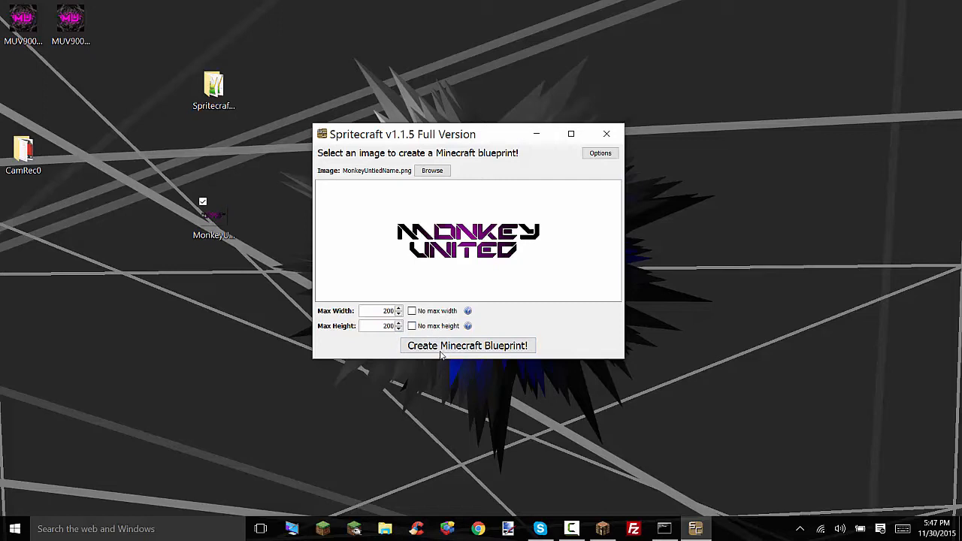
pyautogui.click(466, 345)
pyautogui.write('250')
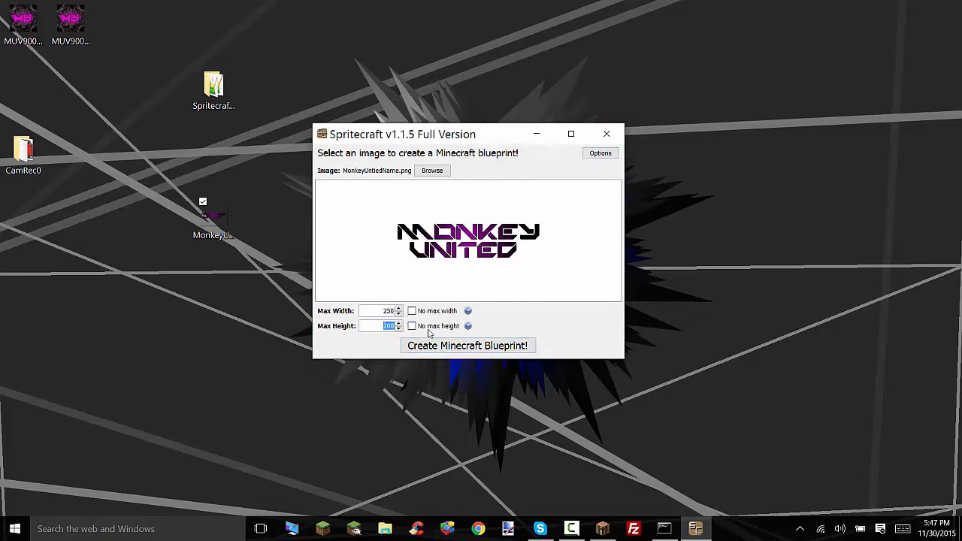
# - Generate the final blueprint, toggle Show Grid on and off, and start Save Schematic
pyautogui.click(467, 345)
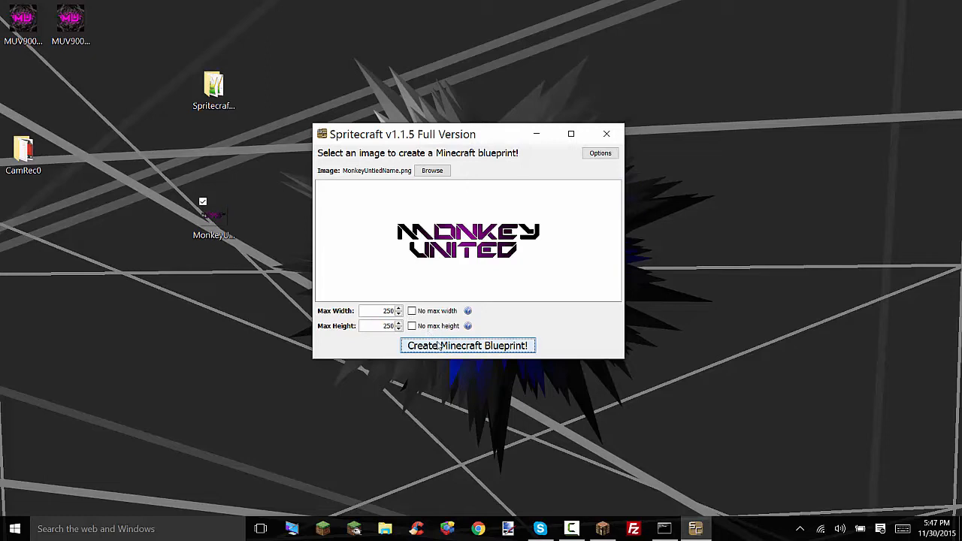
pyautogui.click(467, 345)
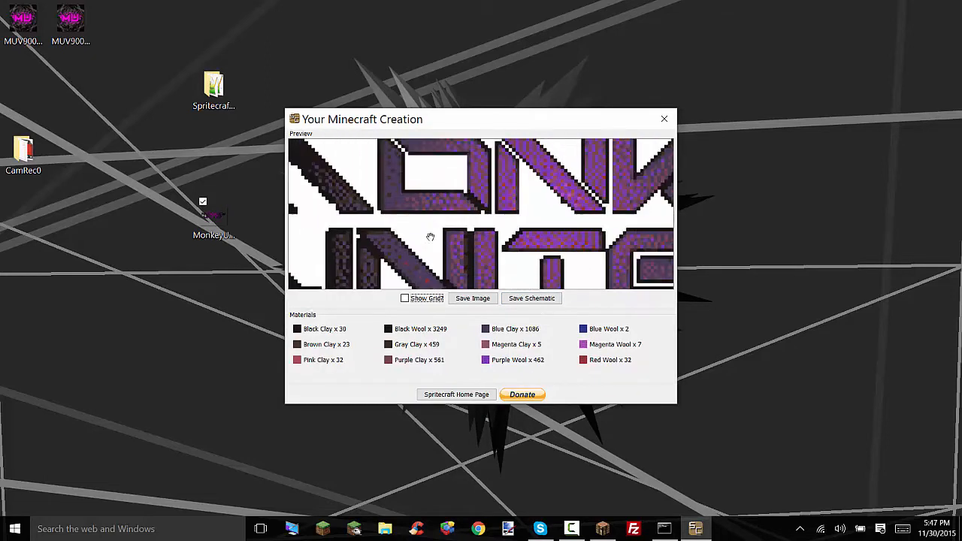
pyautogui.click(404, 299)
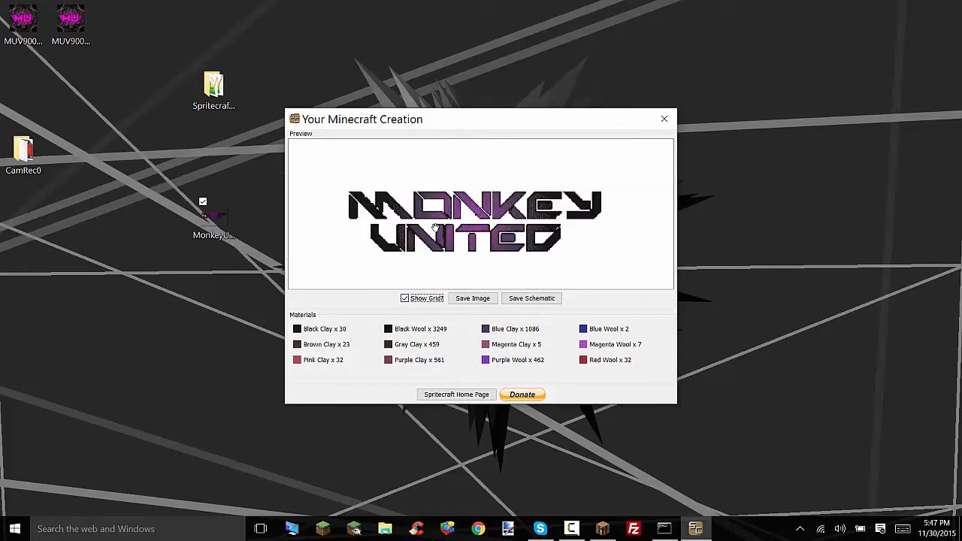
pyautogui.click(405, 298)
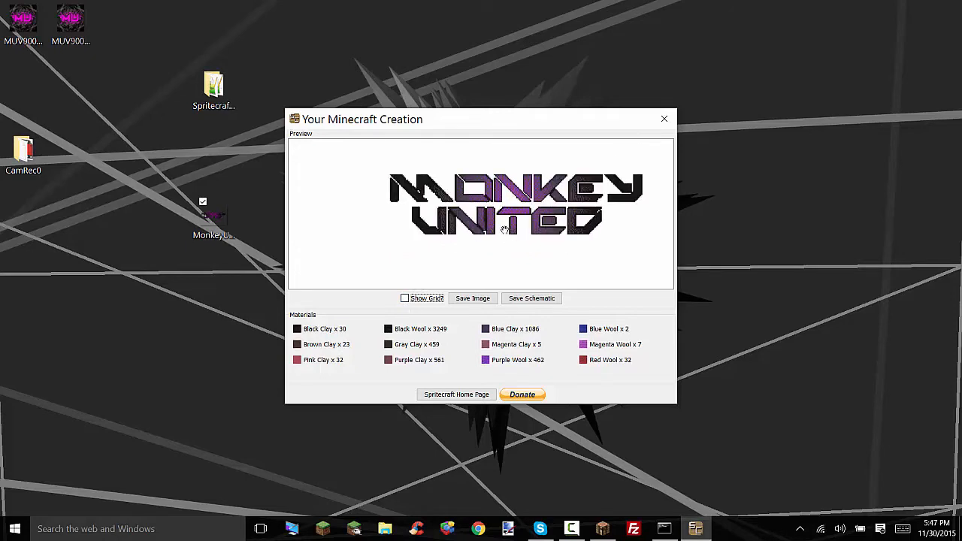
pyautogui.moveTo(510, 250)
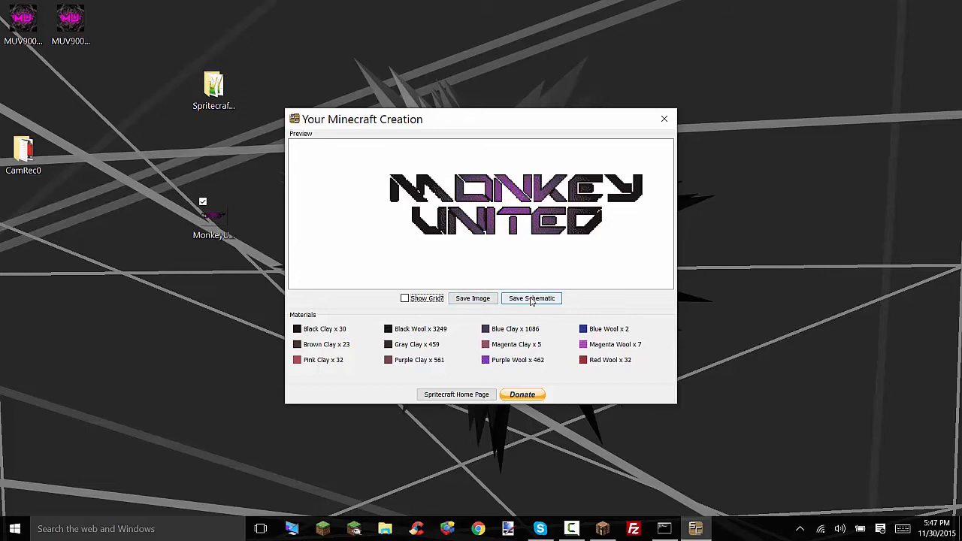
pyautogui.click(531, 299)
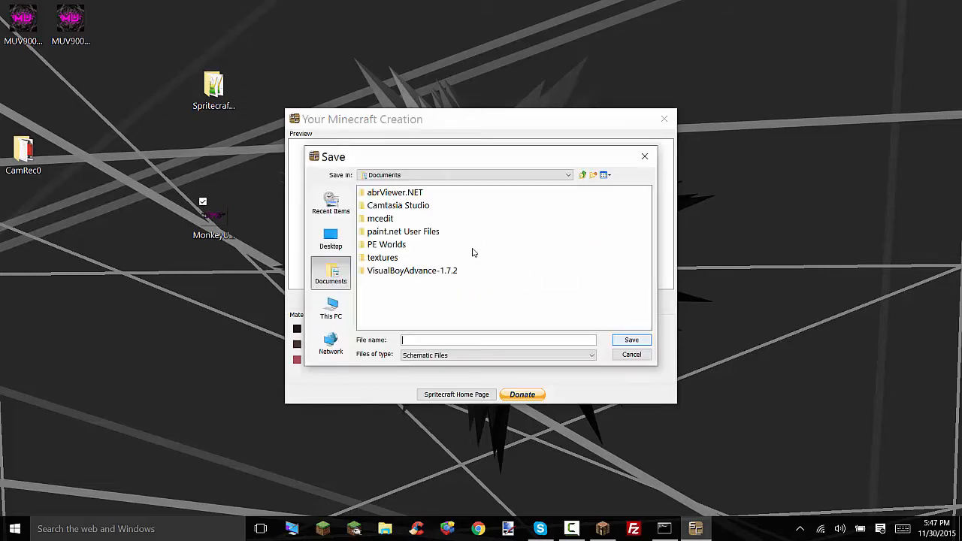
pyautogui.moveTo(425, 327)
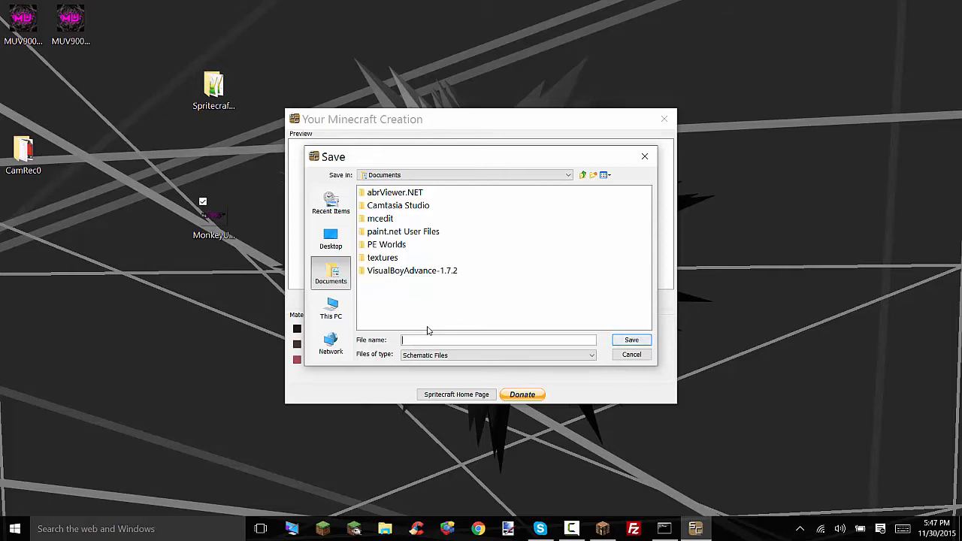
# - Name the schematic 'hi', save it to the Desktop, and close the creation window
pyautogui.write('hi')
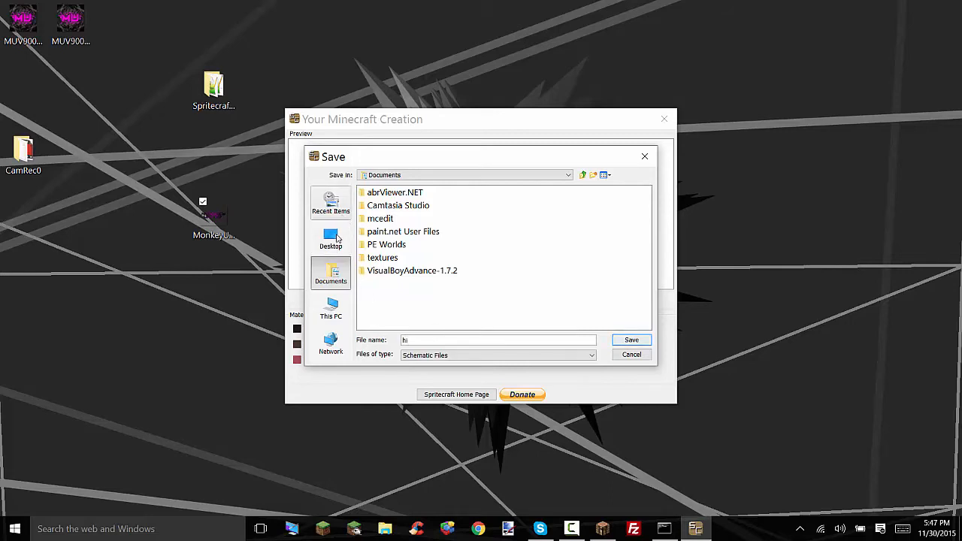
pyautogui.click(331, 237)
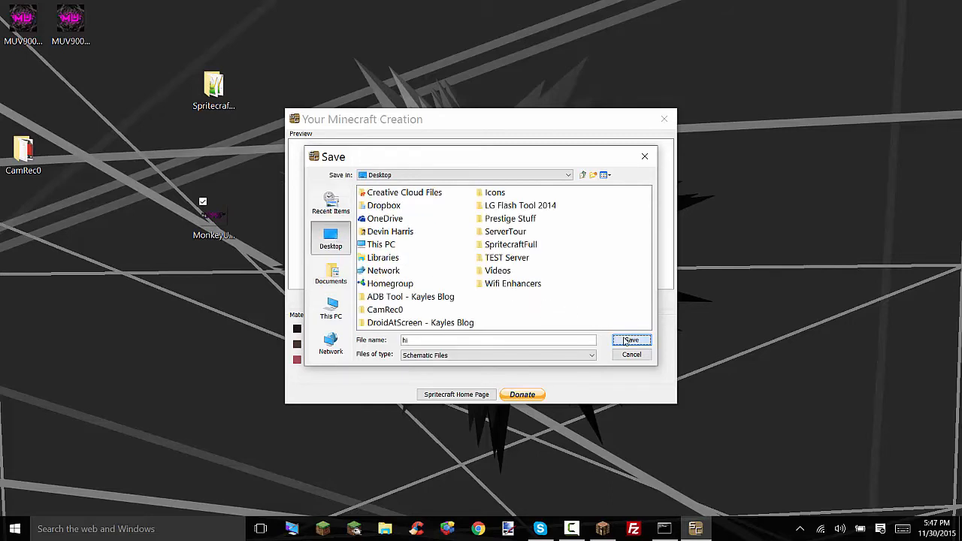
pyautogui.click(631, 340)
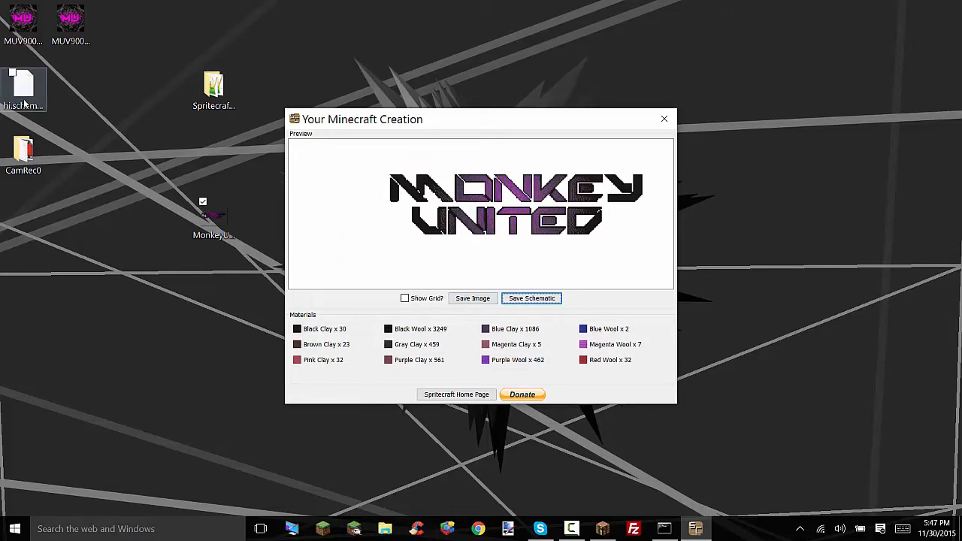
pyautogui.click(531, 299)
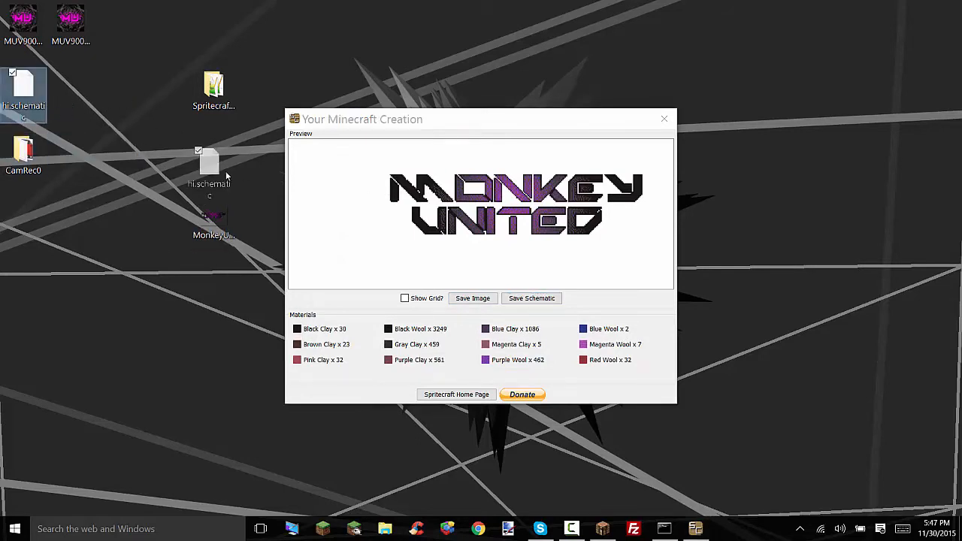
pyautogui.click(664, 119)
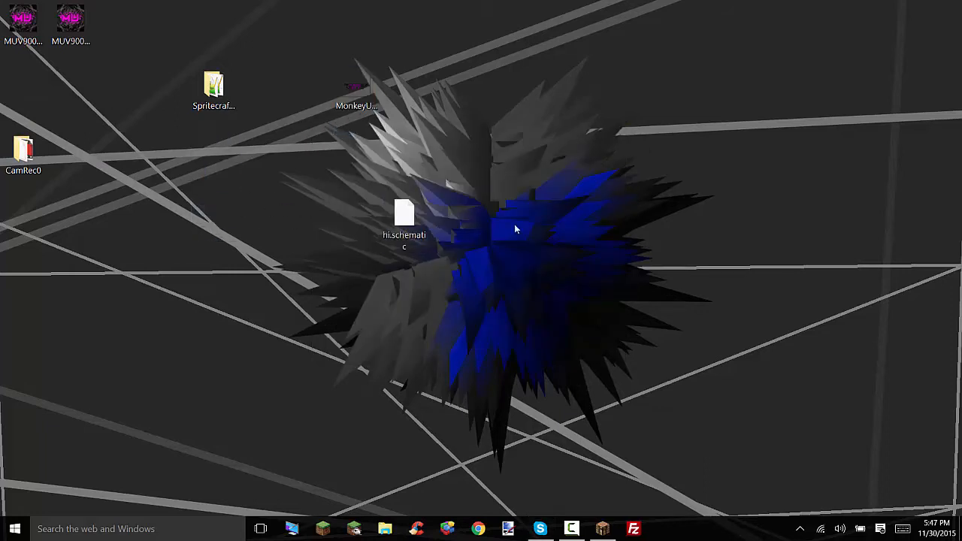
pyautogui.moveTo(454, 310)
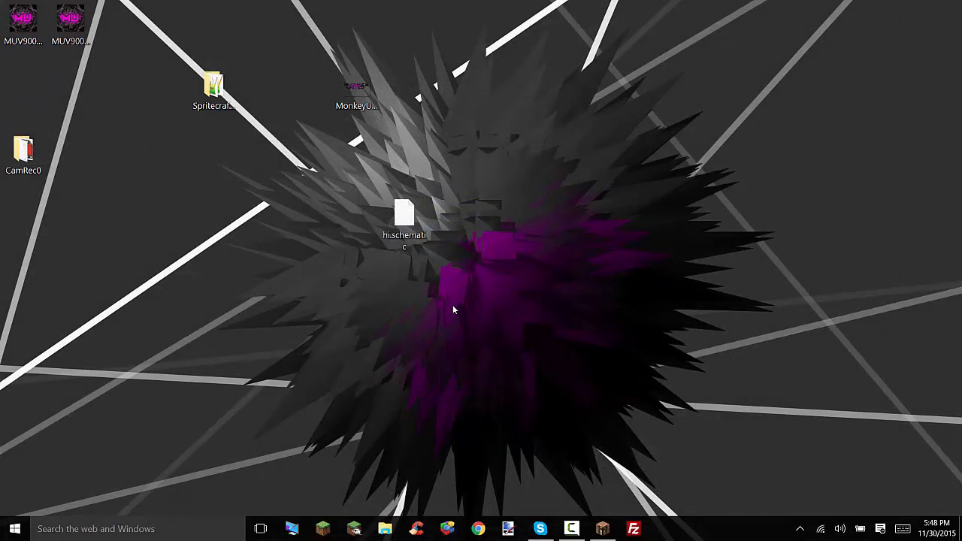
# - Bring up FileZilla, move its window left, and browse into the server's plugins folder
pyautogui.click(633, 528)
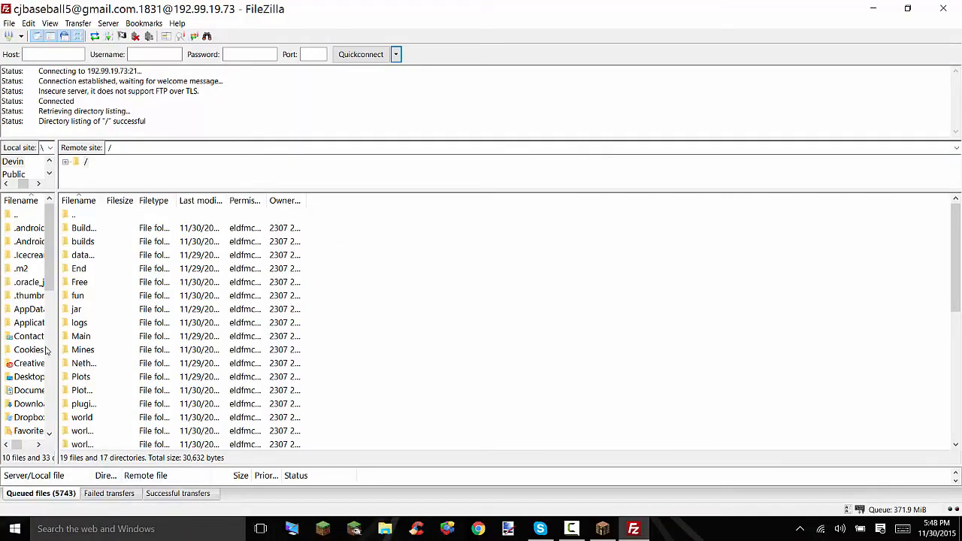
pyautogui.scroll(-3)
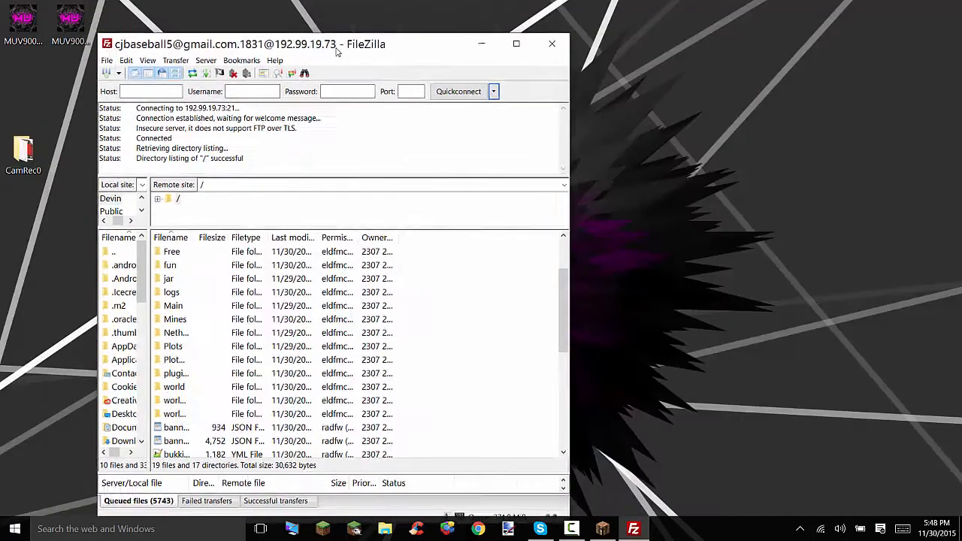
pyautogui.moveTo(338, 43); pyautogui.dragTo(113, 34)
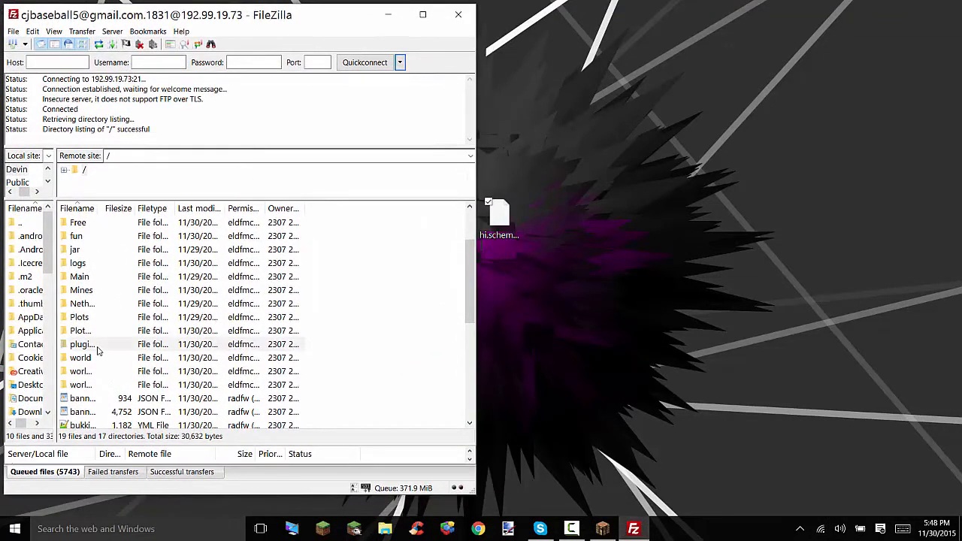
pyautogui.click(82, 344)
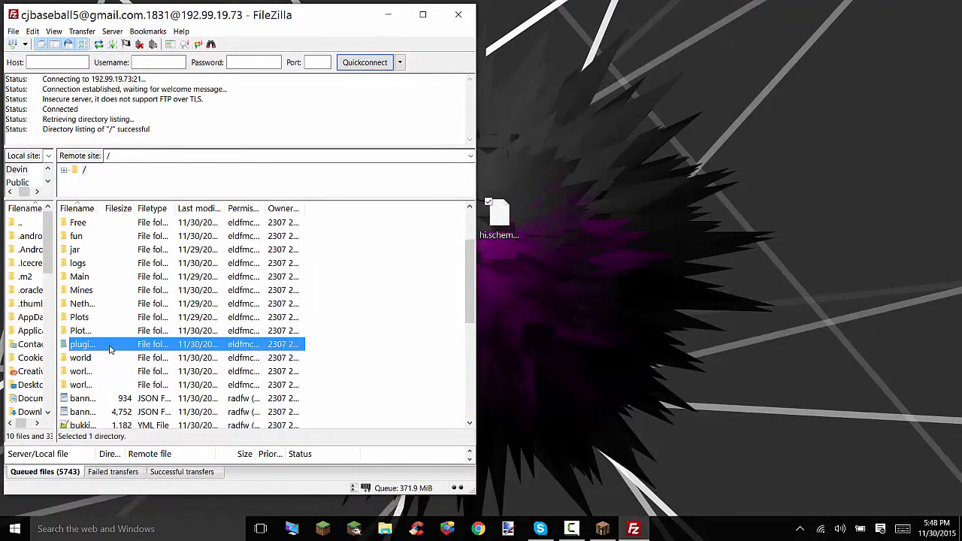
pyautogui.doubleClick(83, 344)
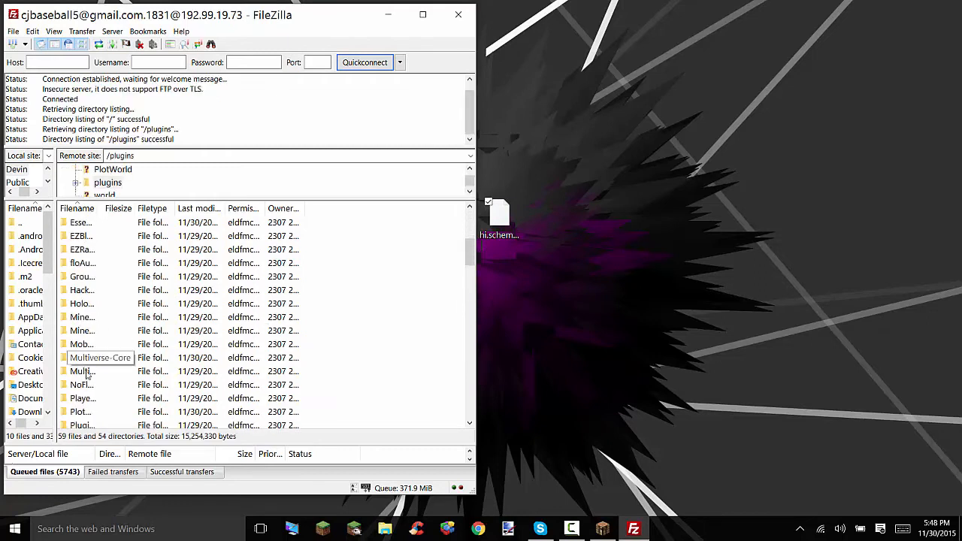
pyautogui.scroll(-3)
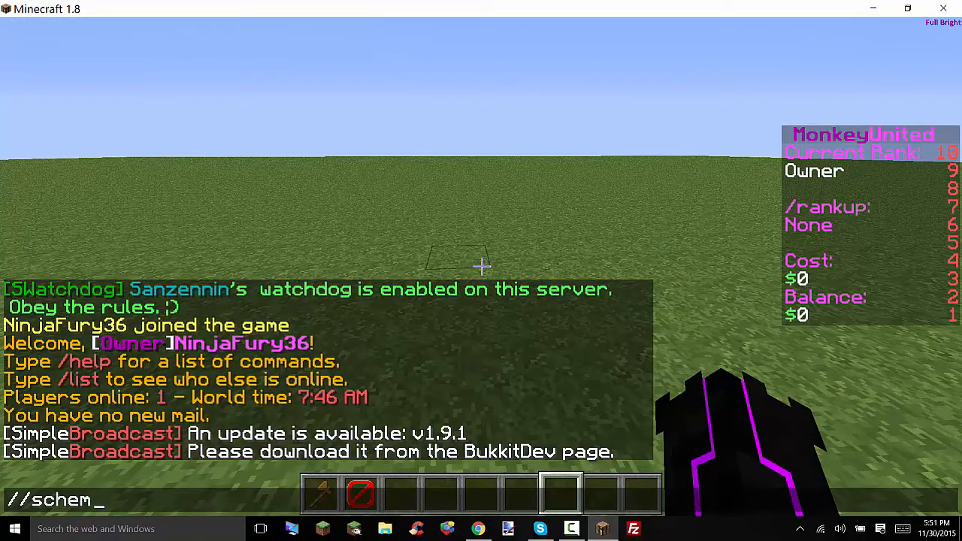
# - Enter //schem load in chat to list the schematic subcommands
pyautogui.write('load')
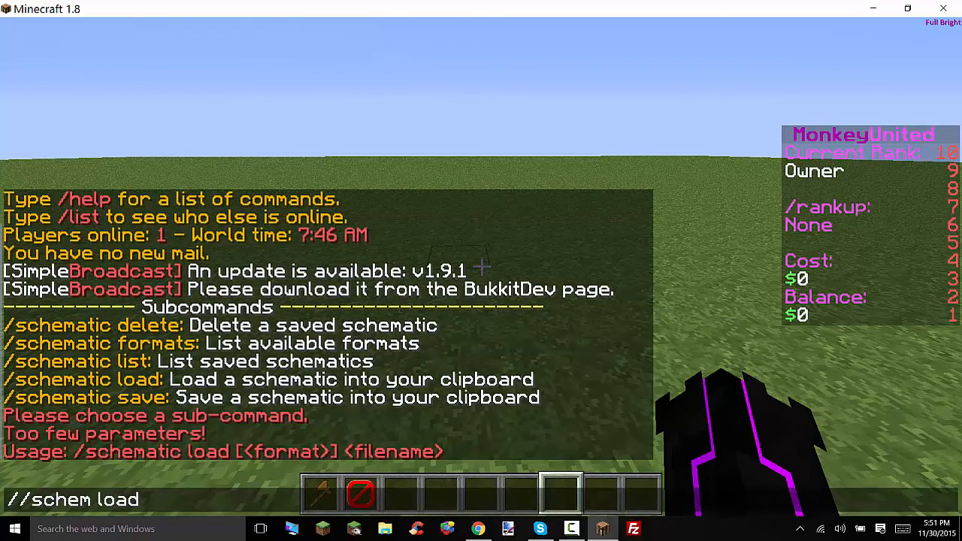
pyautogui.write('s')
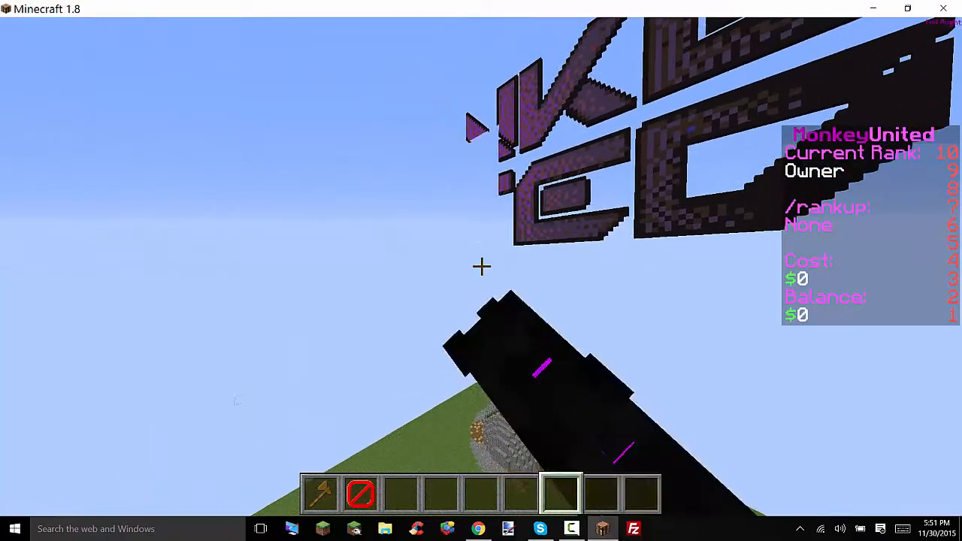
pyautogui.moveTo(481, 267)
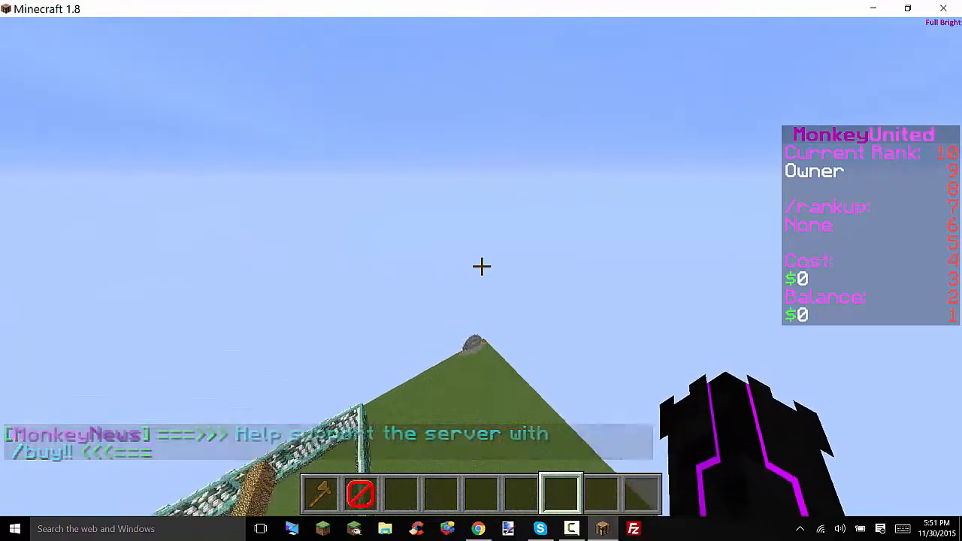
# - Bring up Minecraft's Video Settings screen with Esc
pyautogui.press('Escape')
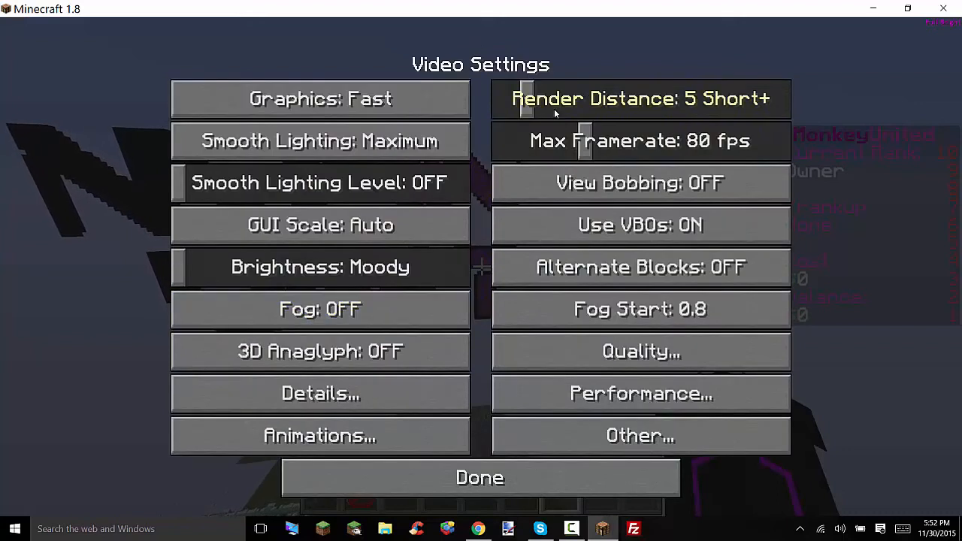
# - Raise Render Distance to 14 (Normal+) and confirm with Done
pyautogui.click(640, 98)
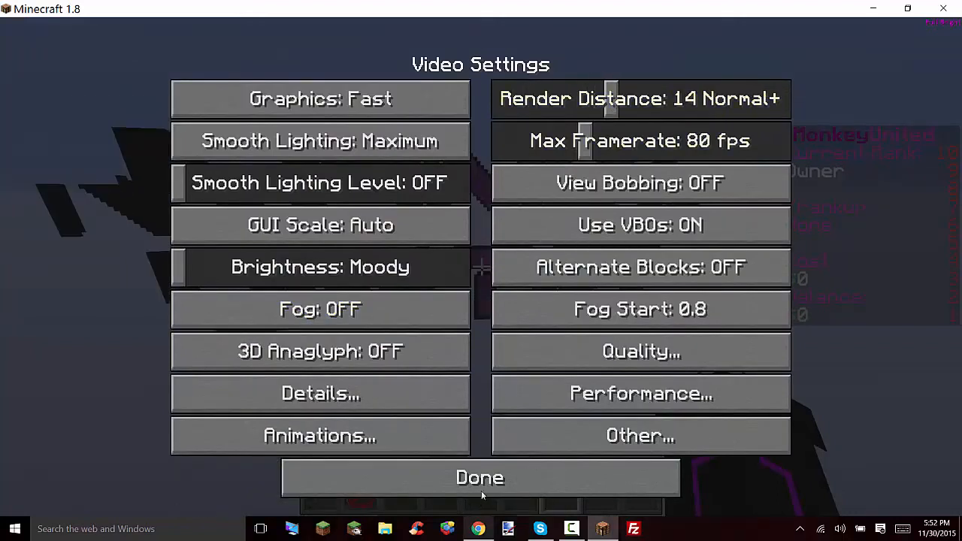
pyautogui.click(480, 477)
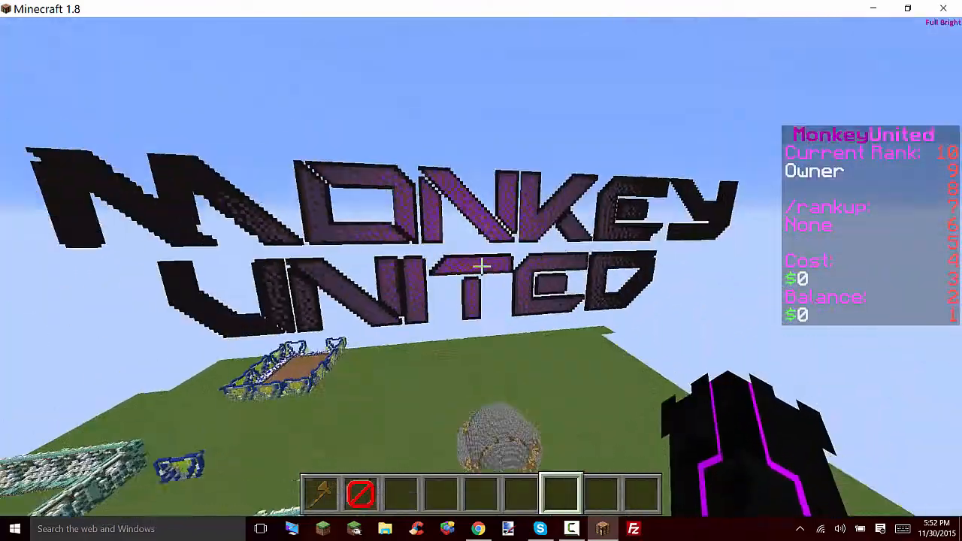
pyautogui.moveTo(481, 270)
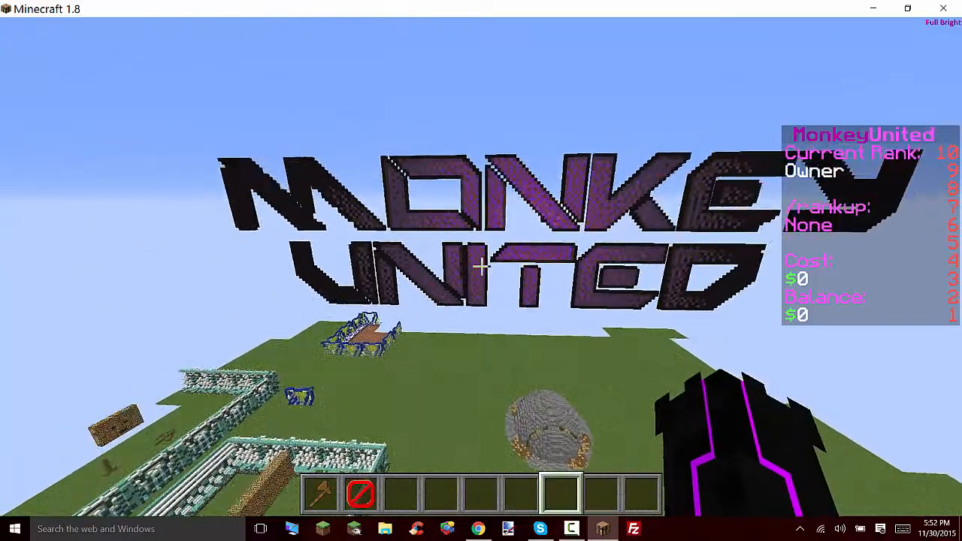
pyautogui.moveTo(481, 267)
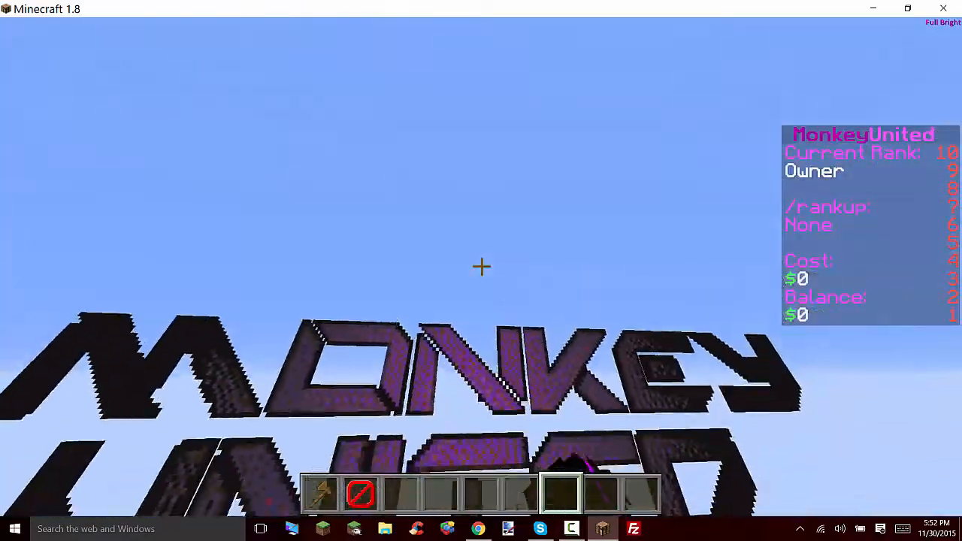